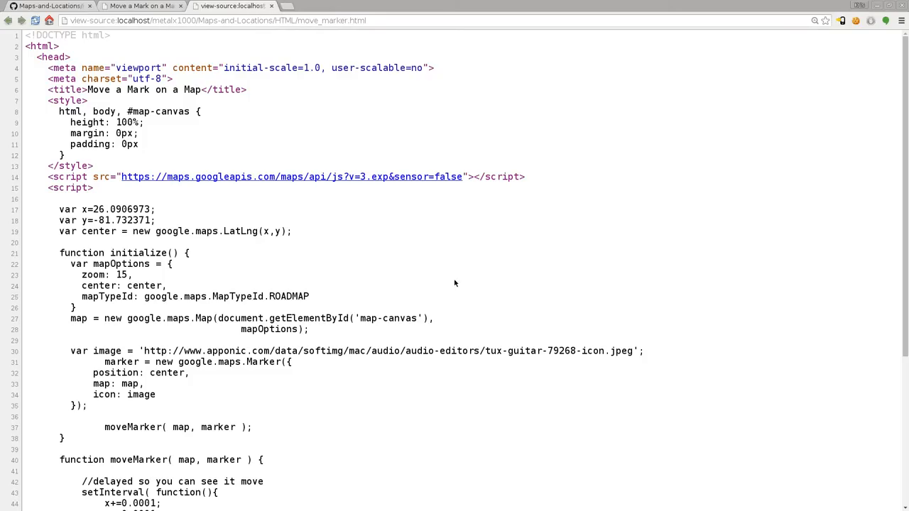
Step: Highlight the marker argument in moveMarker and the five lines repeated inside setInterval
{"action": "scroll", "scroll_direction": "down", "scroll_amount": 3}
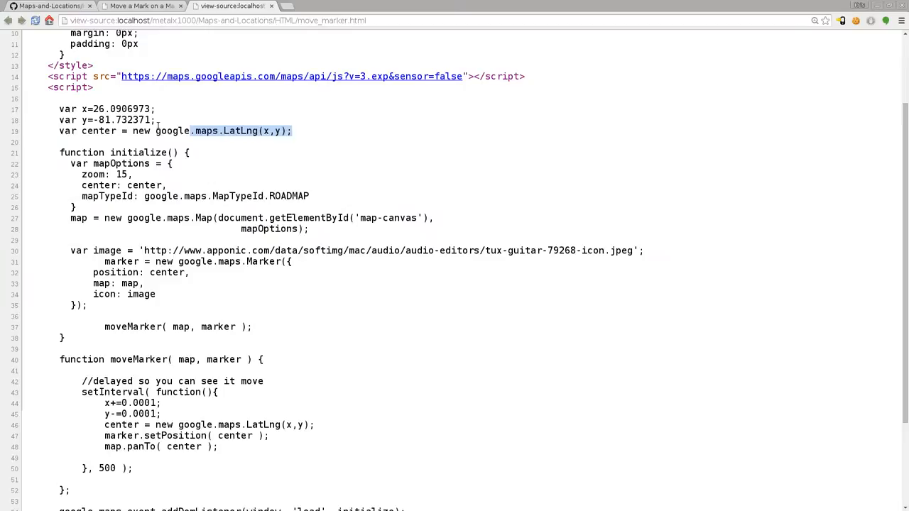
{"action": "scroll", "scroll_direction": "down", "scroll_amount": 3}
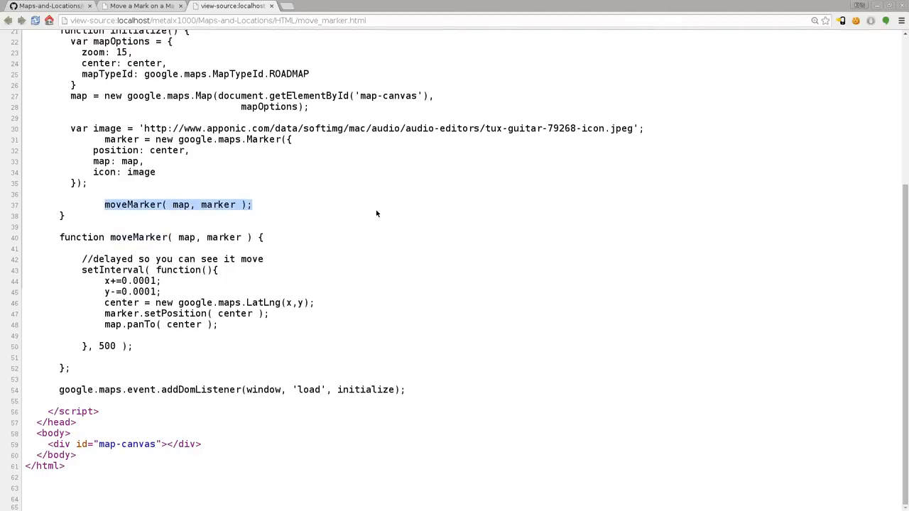
{"action": "mouse_move", "coordinate": [182, 249]}
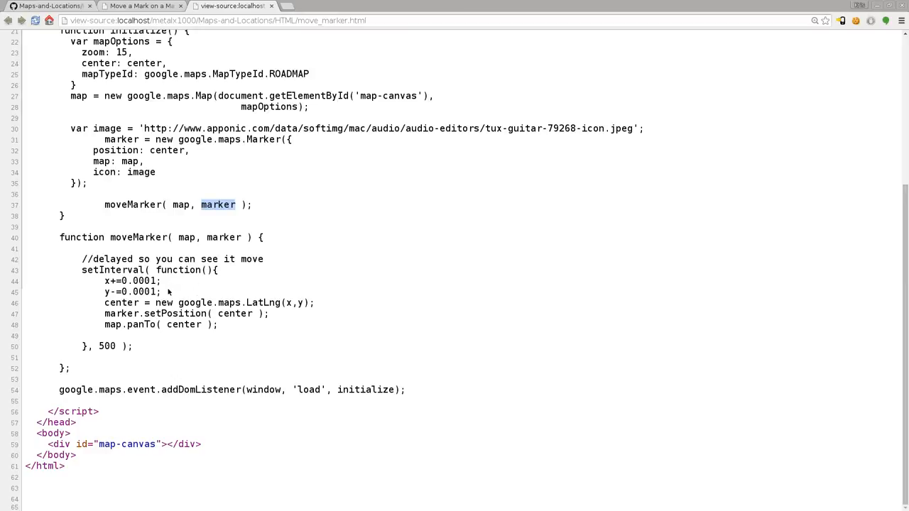
{"action": "mouse_move", "coordinate": [149, 248]}
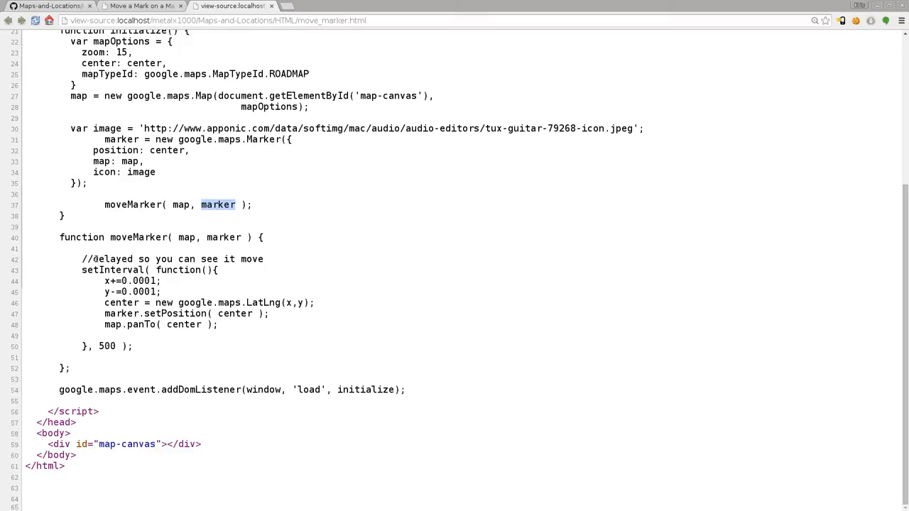
{"action": "double_click", "coordinate": [108, 272]}
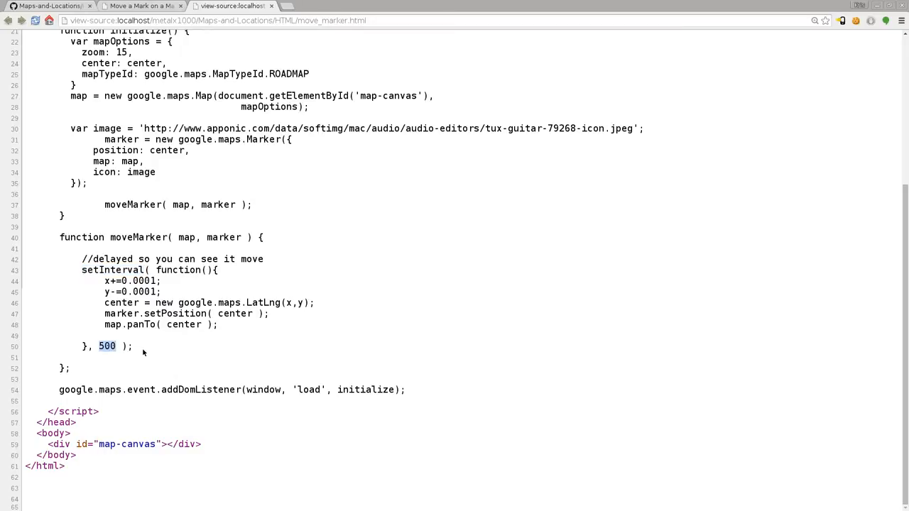
{"action": "mouse_move", "coordinate": [140, 347]}
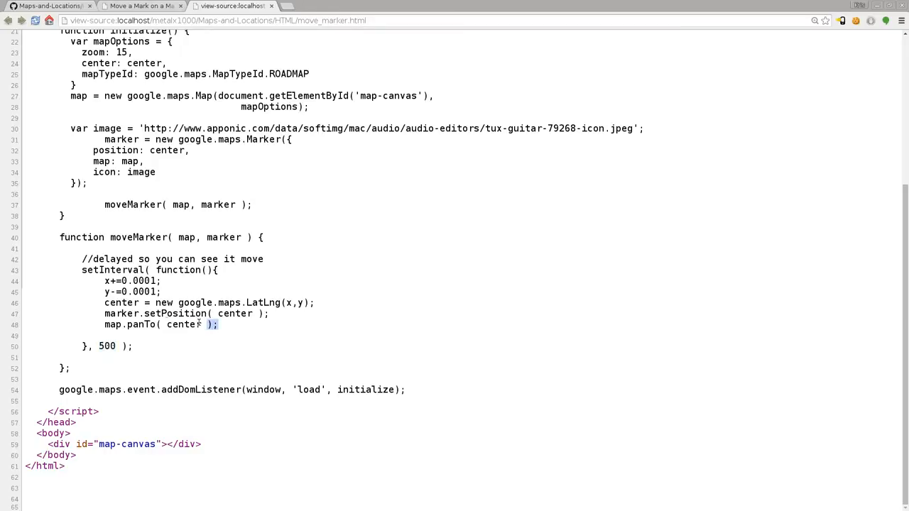
{"action": "left_click_drag", "start_coordinate": [105, 280], "coordinate": [218, 325]}
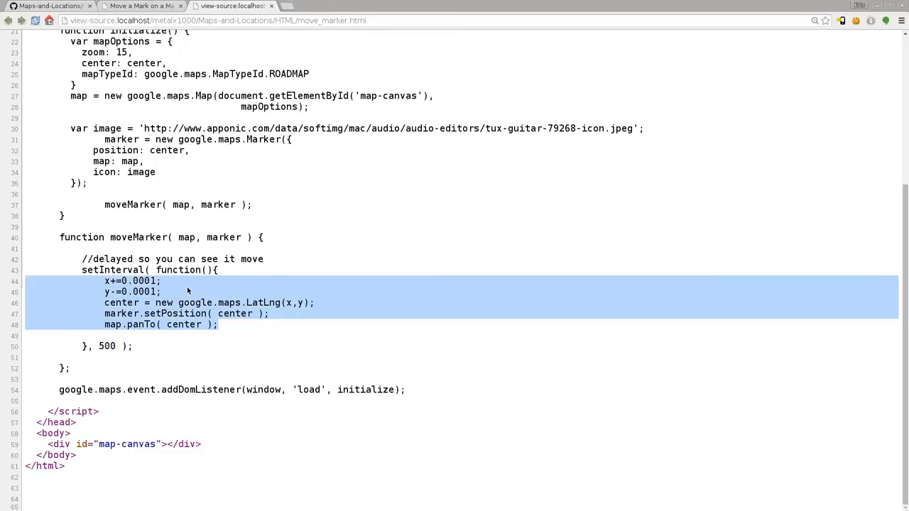
{"action": "left_click", "coordinate": [198, 167]}
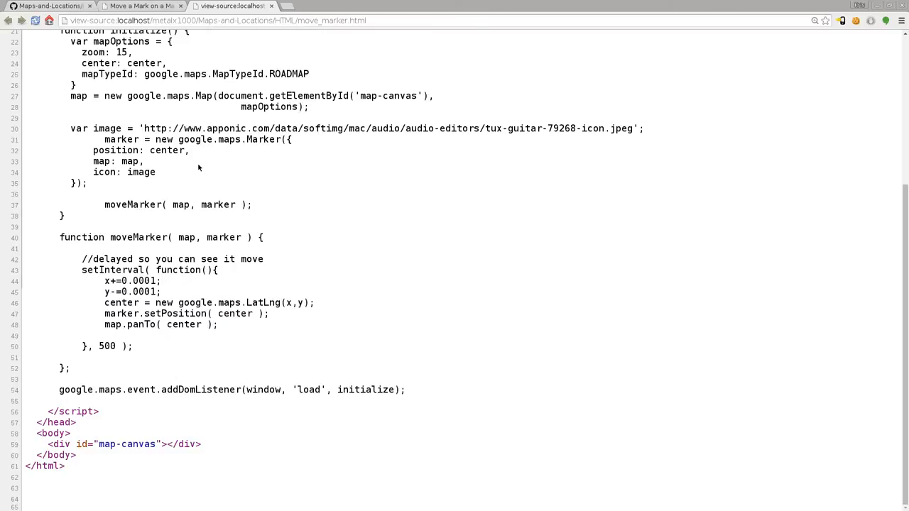
{"action": "mouse_move", "coordinate": [162, 284]}
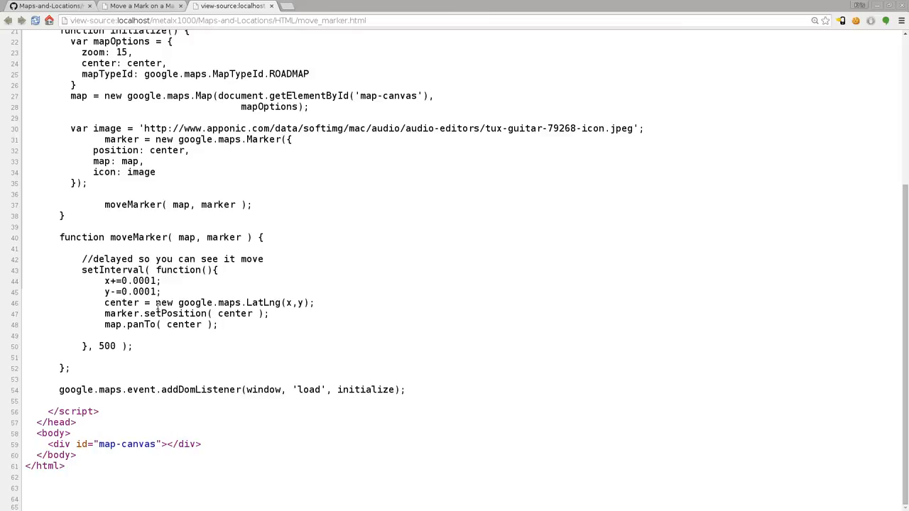
Step: Highlight the new LatLng position and panTo center, then view the running Naples marker page
{"action": "double_click", "coordinate": [121, 302]}
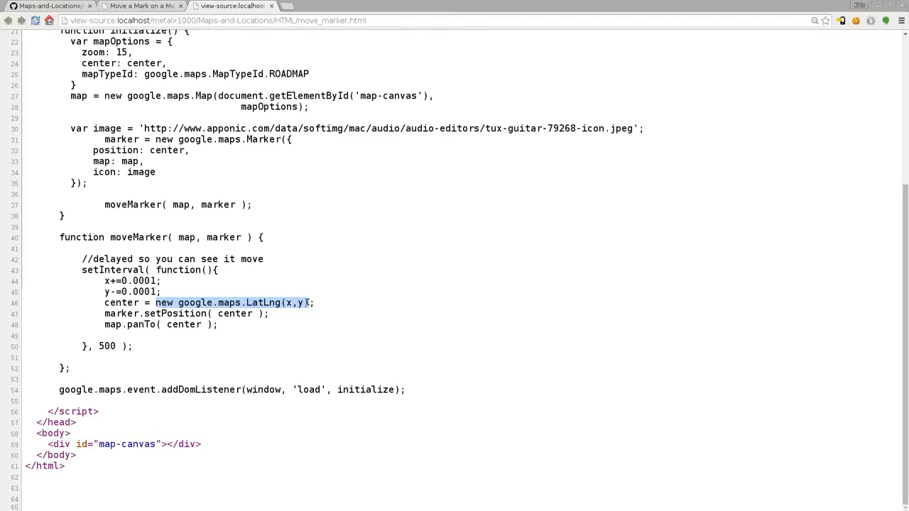
{"action": "mouse_move", "coordinate": [318, 302]}
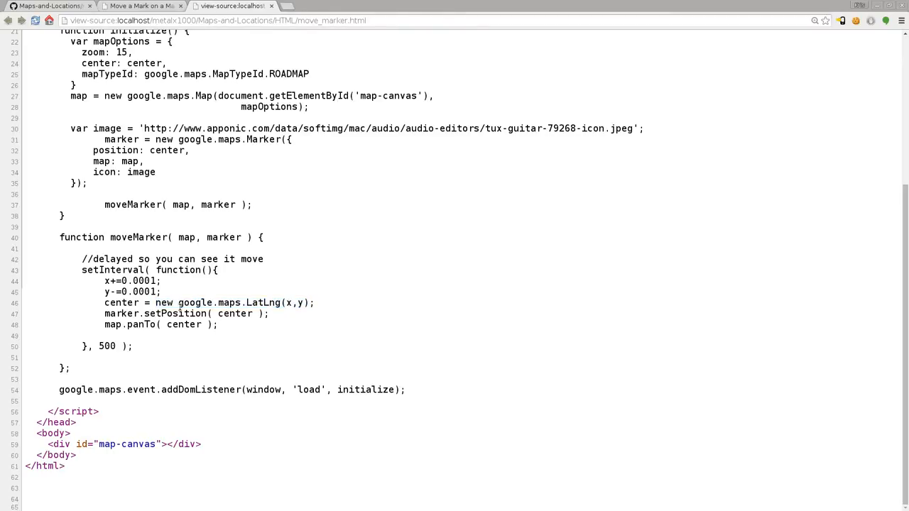
{"action": "double_click", "coordinate": [242, 303]}
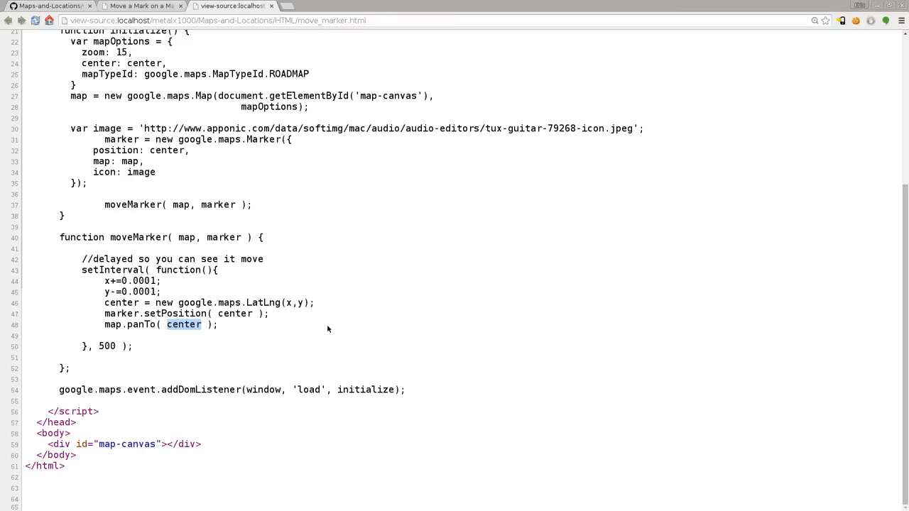
{"action": "left_click", "coordinate": [145, 6]}
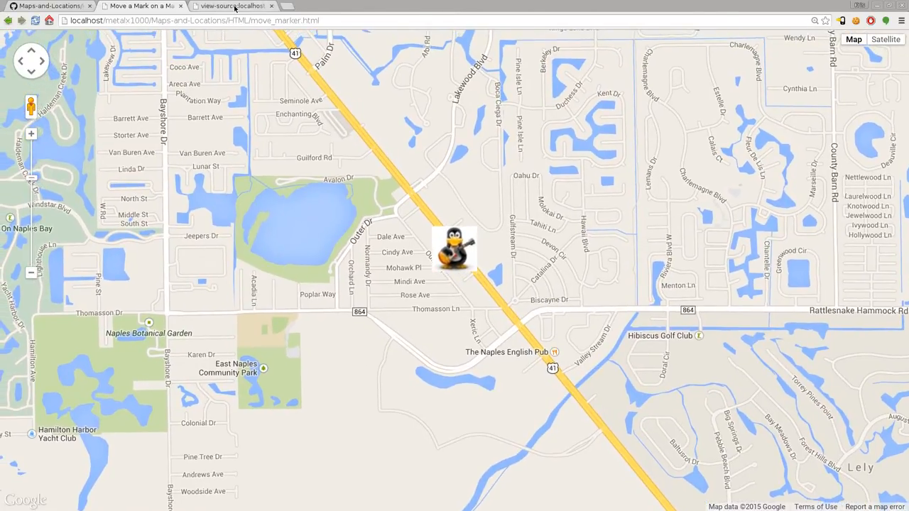
{"action": "left_click", "coordinate": [235, 5]}
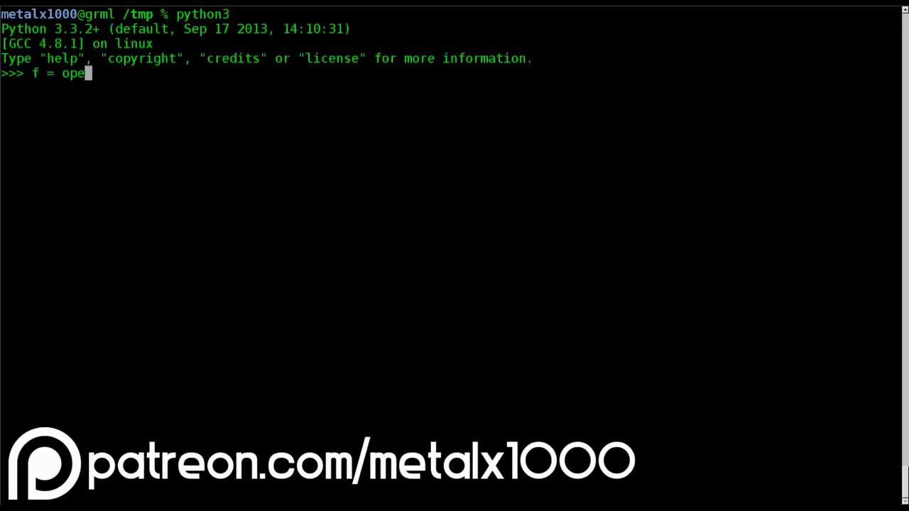
Step: Enter n("file.txt", "") in the Python session before the outro clips
{"action": "type", "text": "n(\"file.txt\", \"\")"}
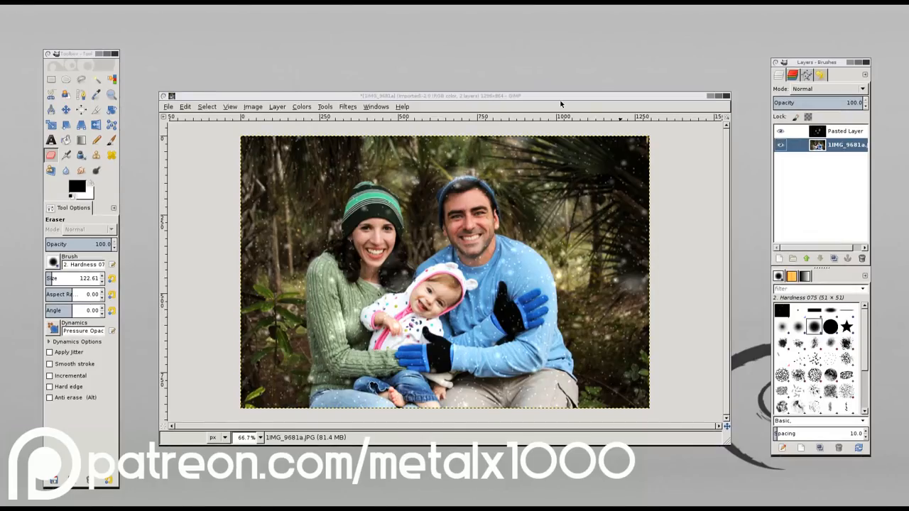
{"action": "mouse_move", "coordinate": [602, 299]}
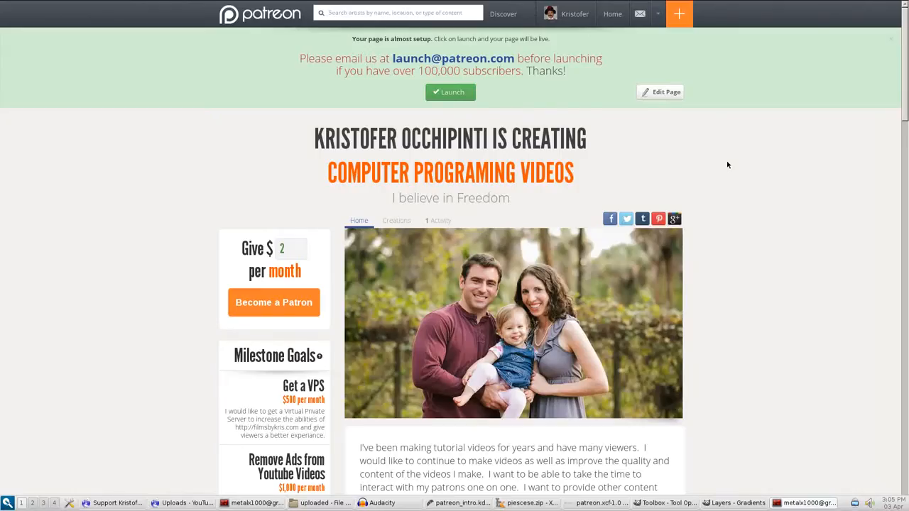
Step: Scroll the Patreon pledge tiers down to the $50 DVD reward and footer
{"action": "scroll", "scroll_direction": "down", "scroll_amount": 3}
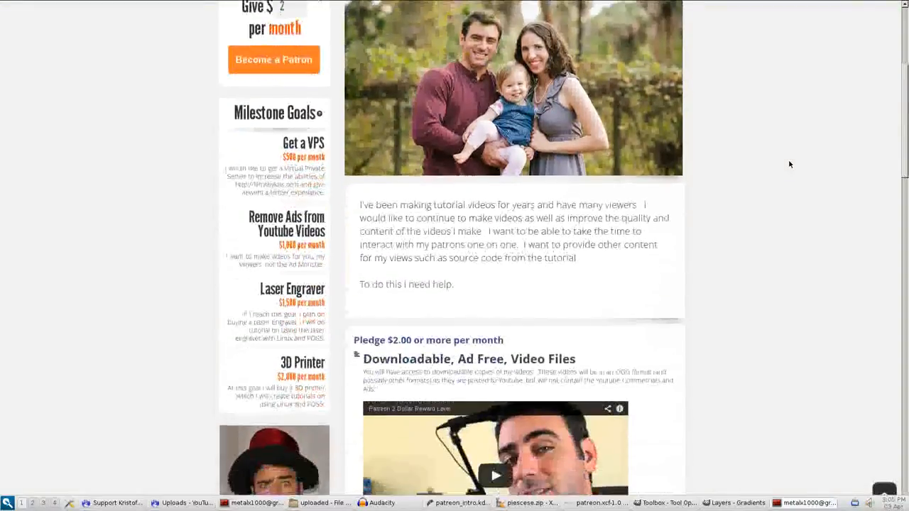
{"action": "scroll", "scroll_direction": "down", "scroll_amount": 3}
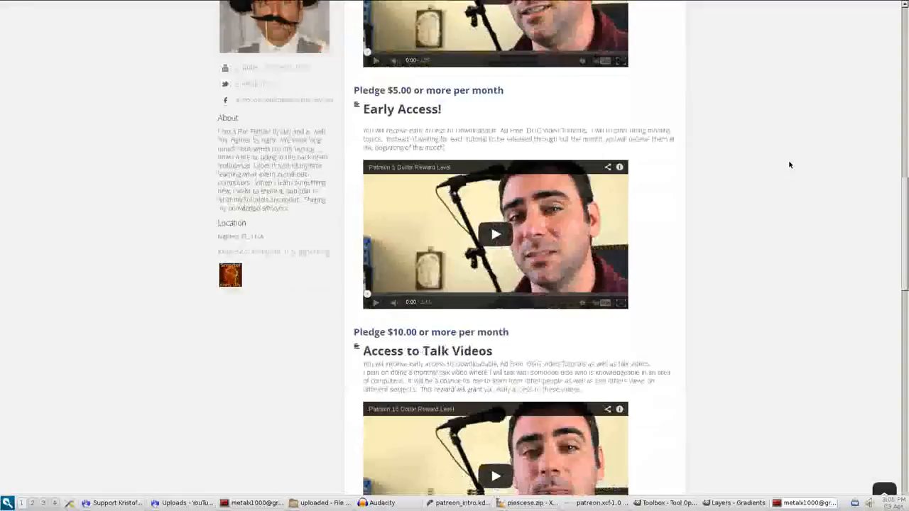
{"action": "scroll", "scroll_direction": "down", "scroll_amount": 3}
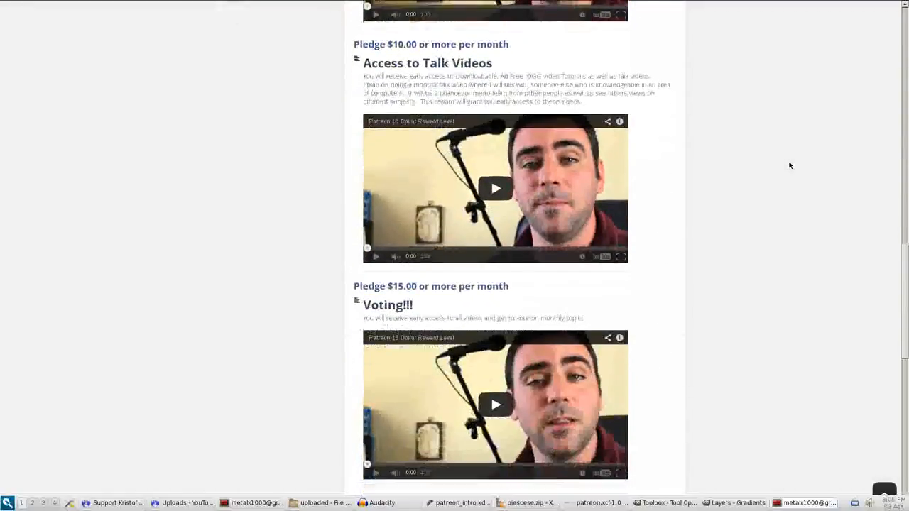
{"action": "scroll", "scroll_direction": "down", "scroll_amount": 3}
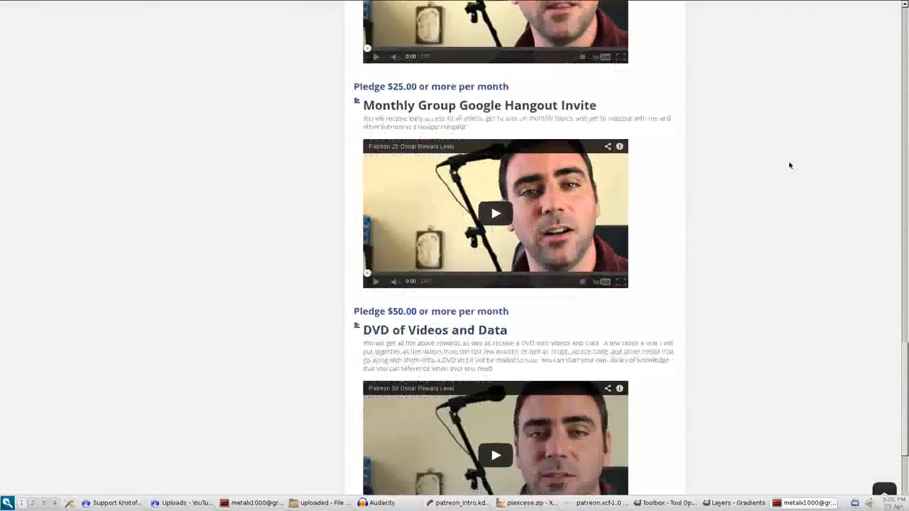
{"action": "scroll", "scroll_direction": "down", "scroll_amount": 3}
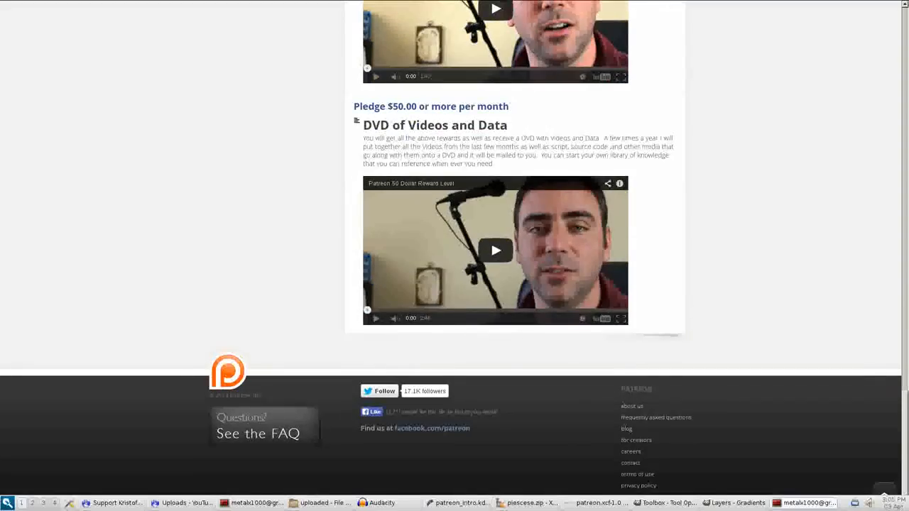